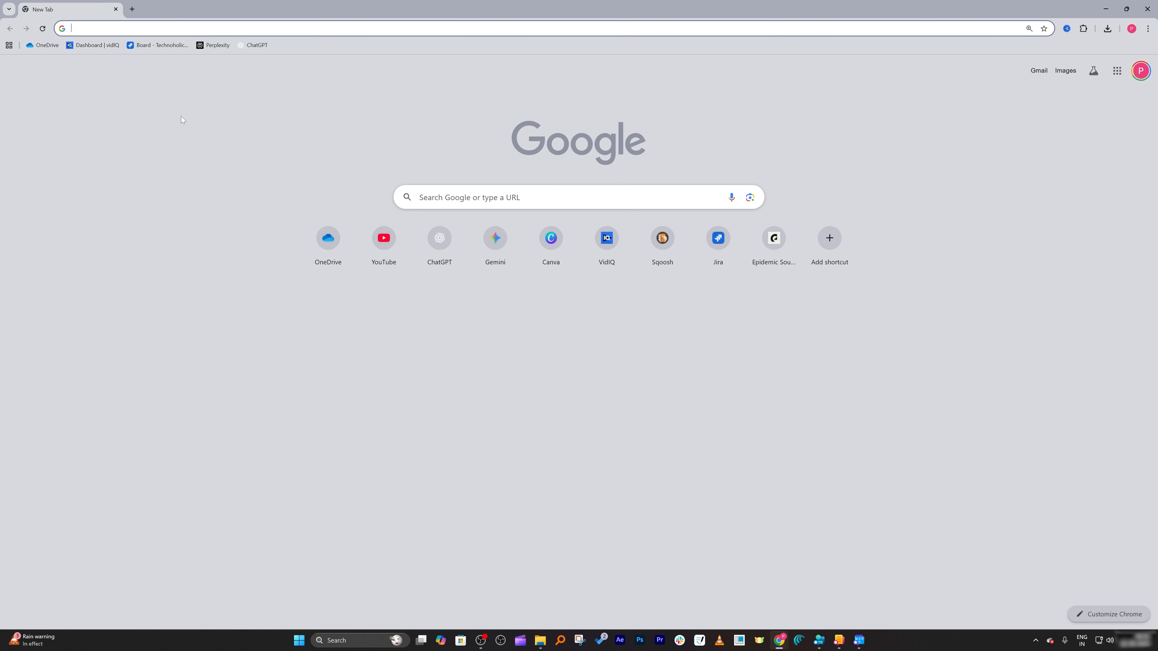
Go to microsoft.com and sign in with the Microsoft account.
text(microsoft.com)
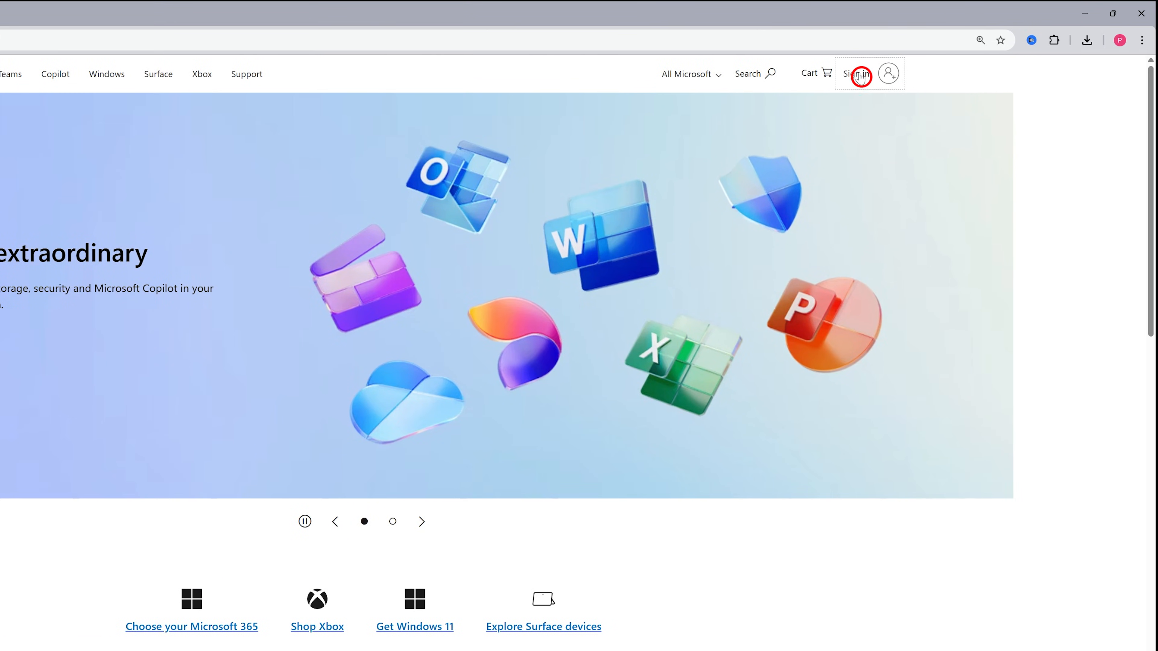
click(857, 73)
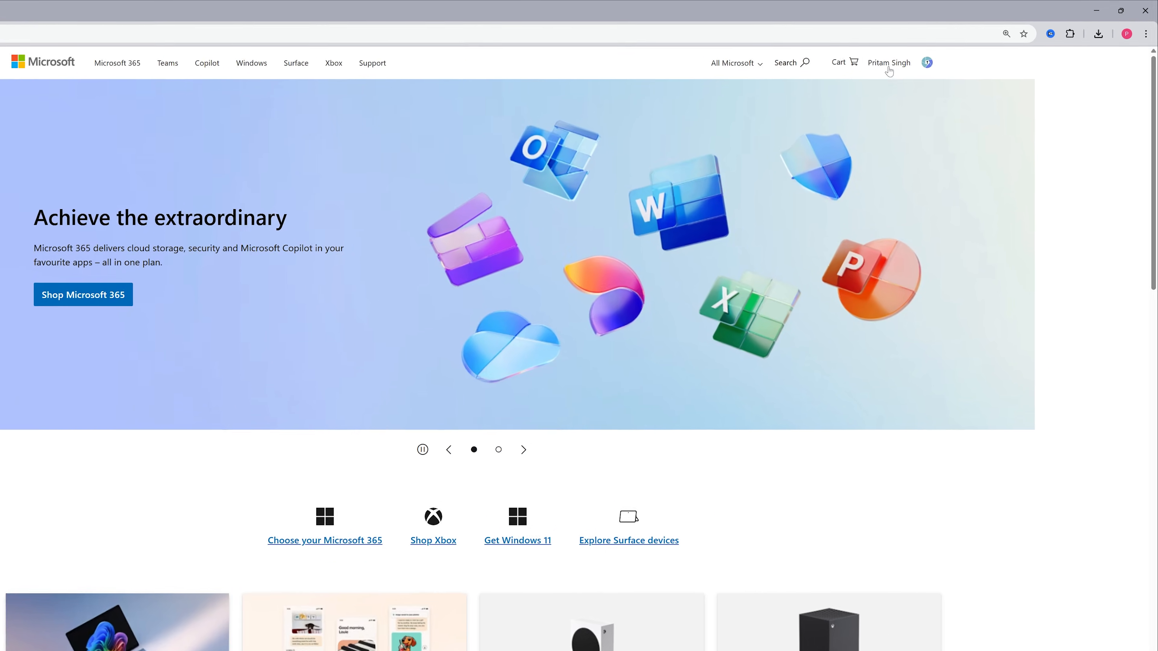
Reach the Microsoft account overview page from the signed-in account avatar popup.
click(926, 63)
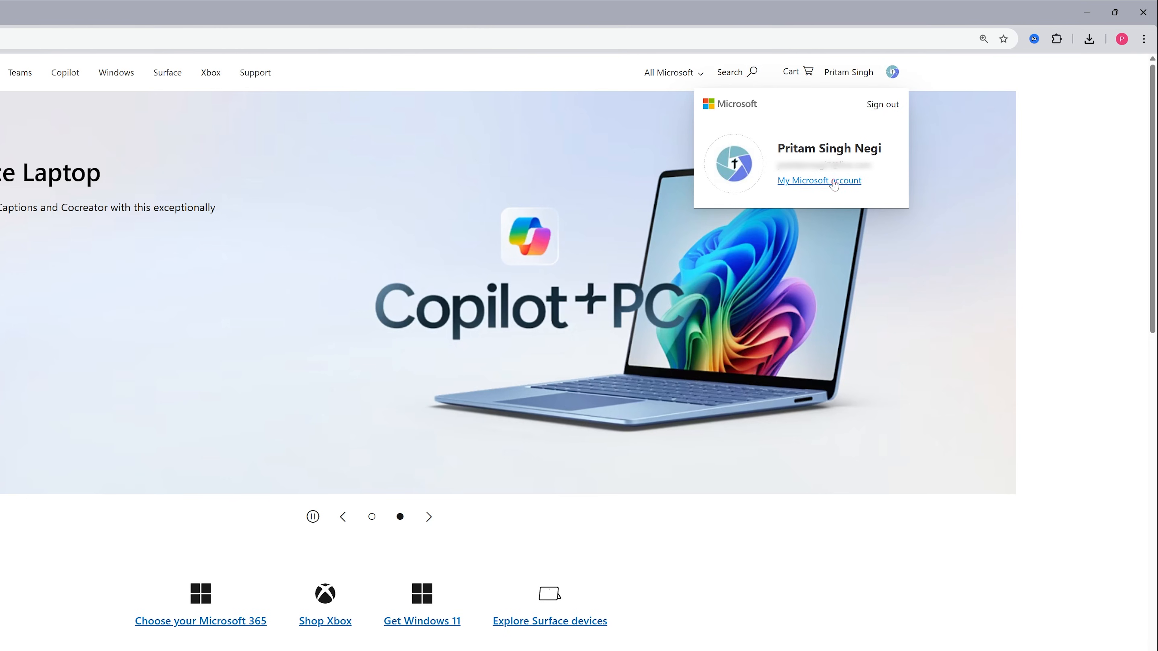
click(818, 180)
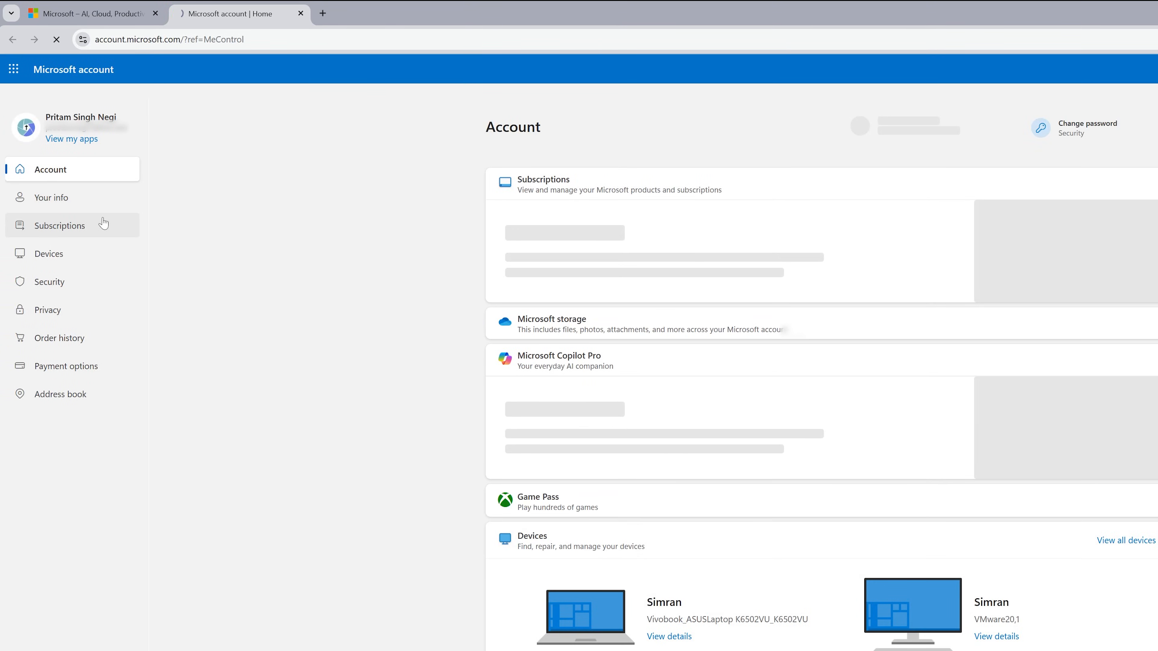
From Subscriptions, expand Microsoft 365 Personal and start installing the desktop apps.
click(59, 224)
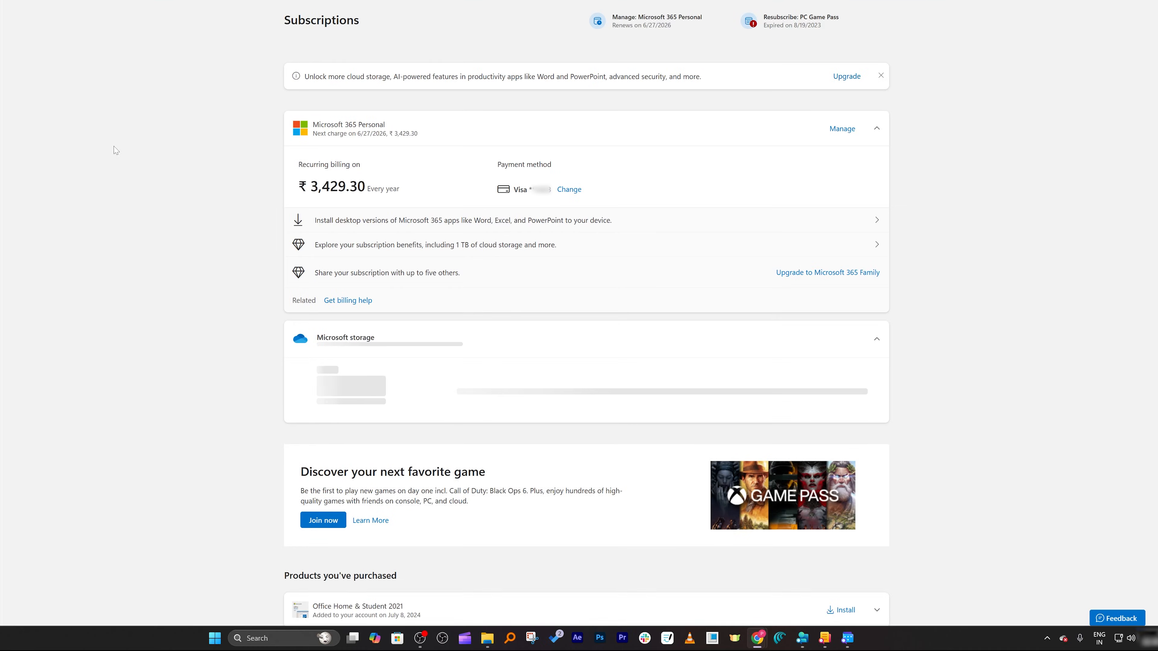
scroll(down, 3)
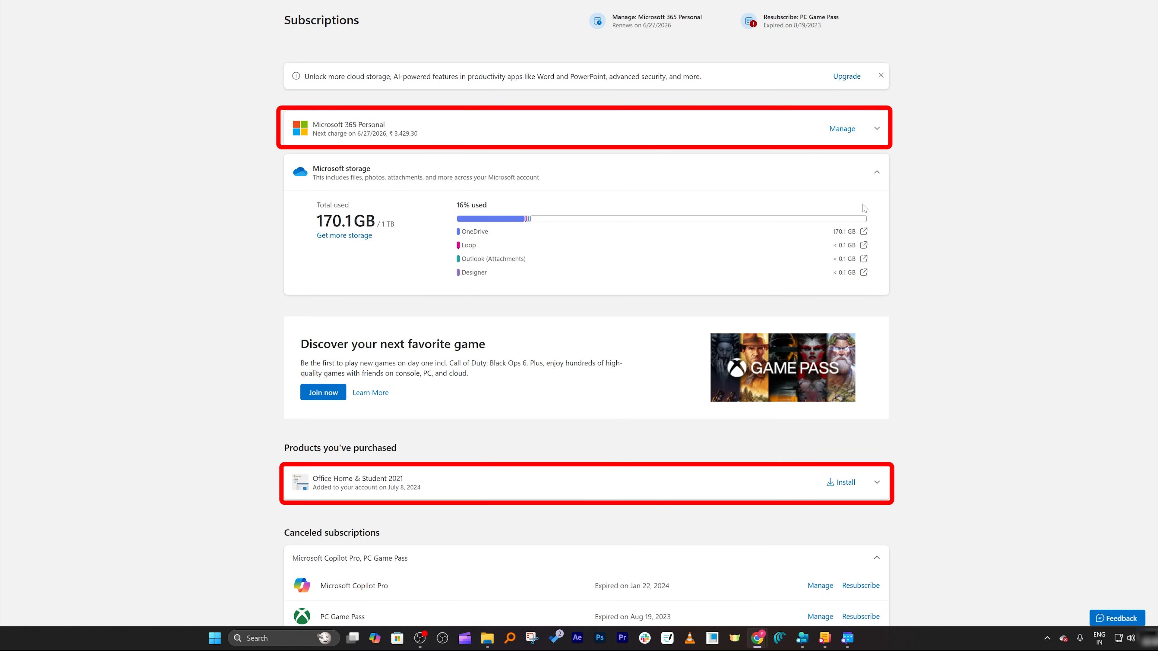
click(878, 128)
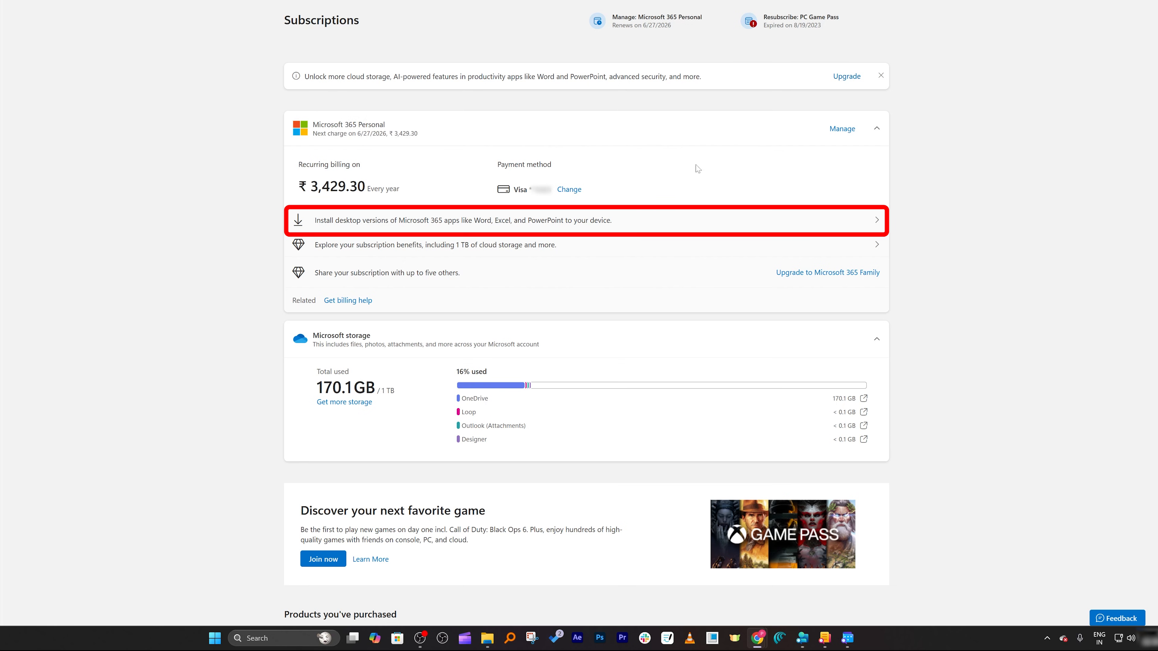
click(587, 220)
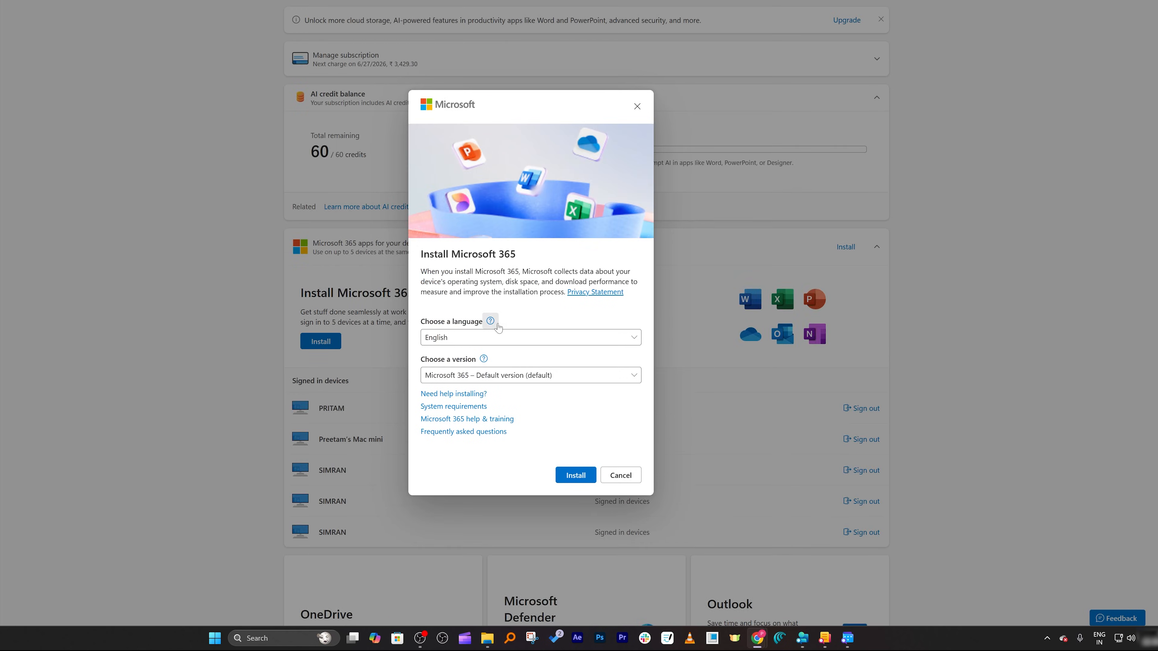
Choose the Offline installer version and download O365HomePremRetail.img into New folder (2).
click(529, 375)
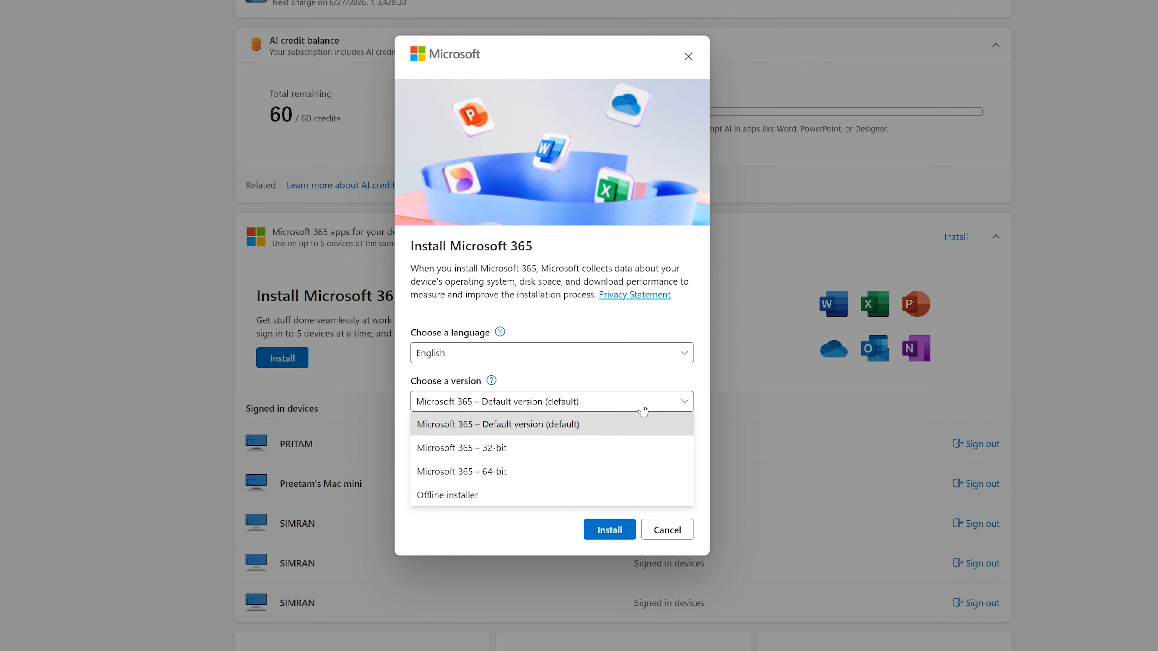
mouse_move(444, 502)
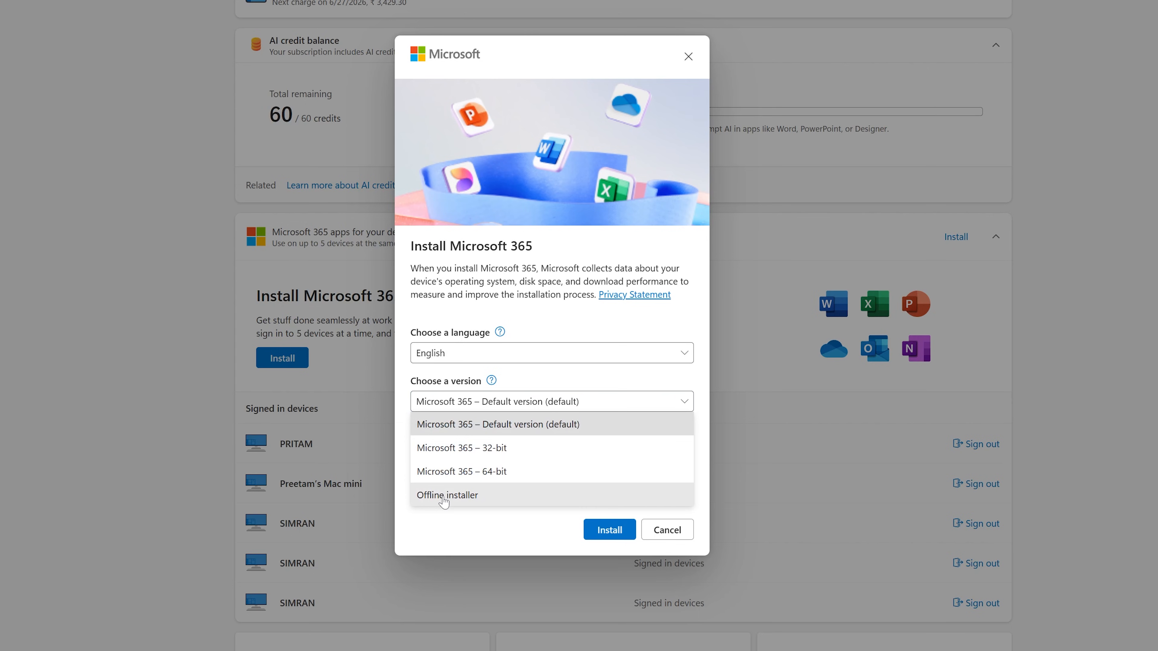
click(446, 494)
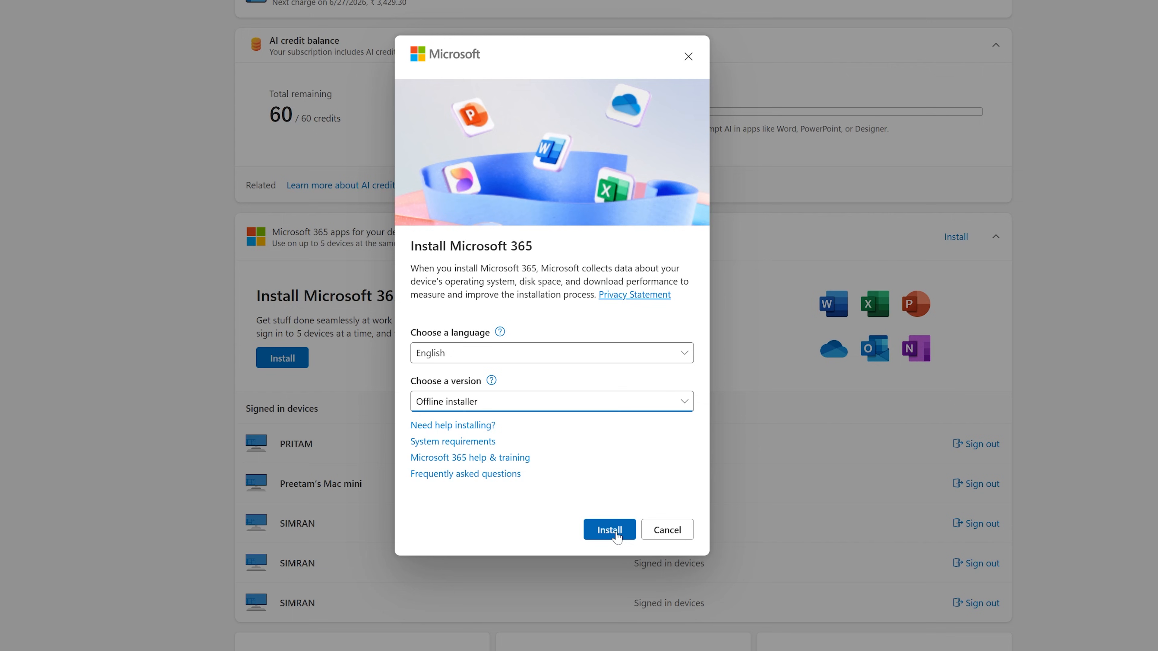
click(609, 529)
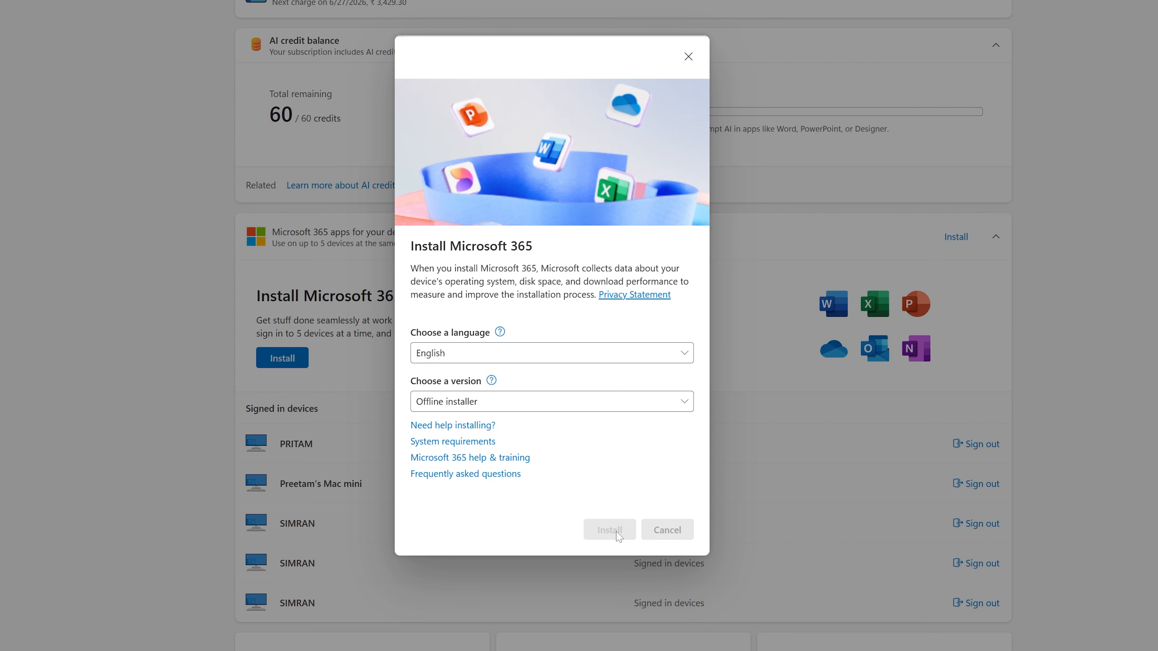
click(609, 529)
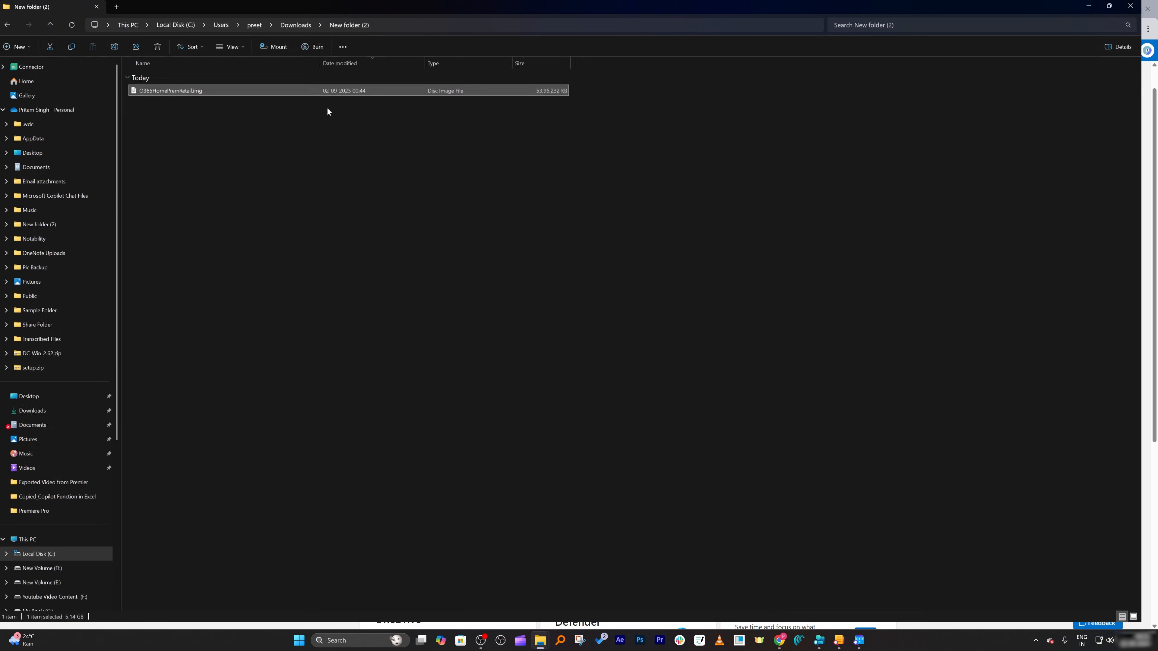
View the folder as large icons and mount O365HomePremRetail.img, exposing the Office folder and Setup.exe.
click(239, 47)
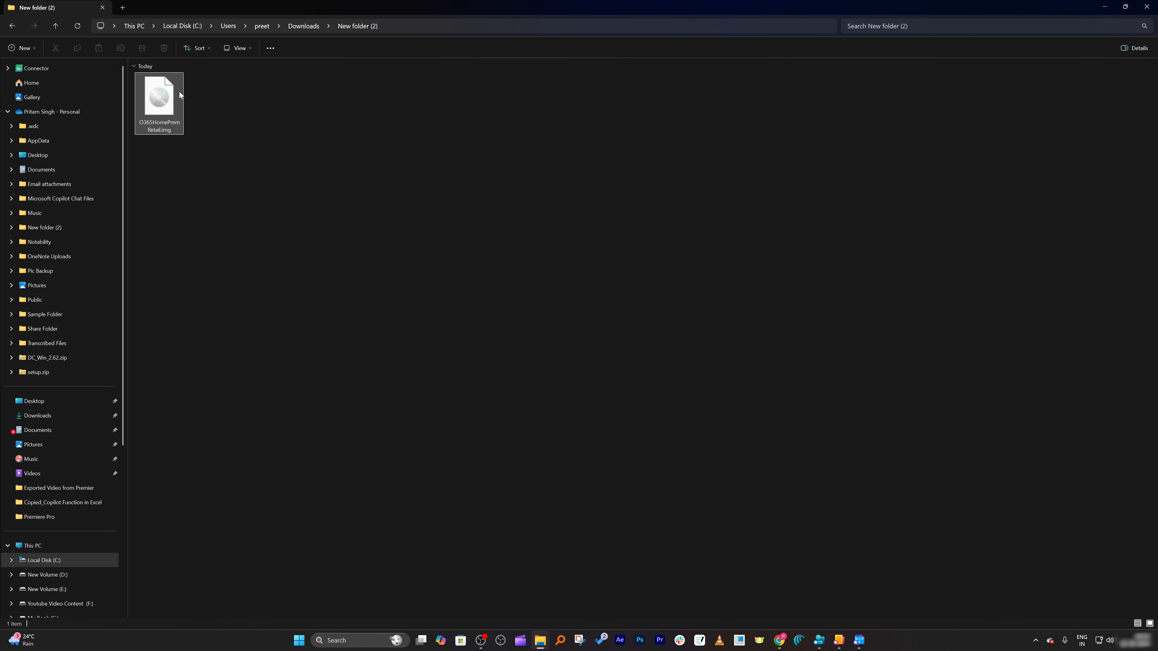
double_click(158, 99)
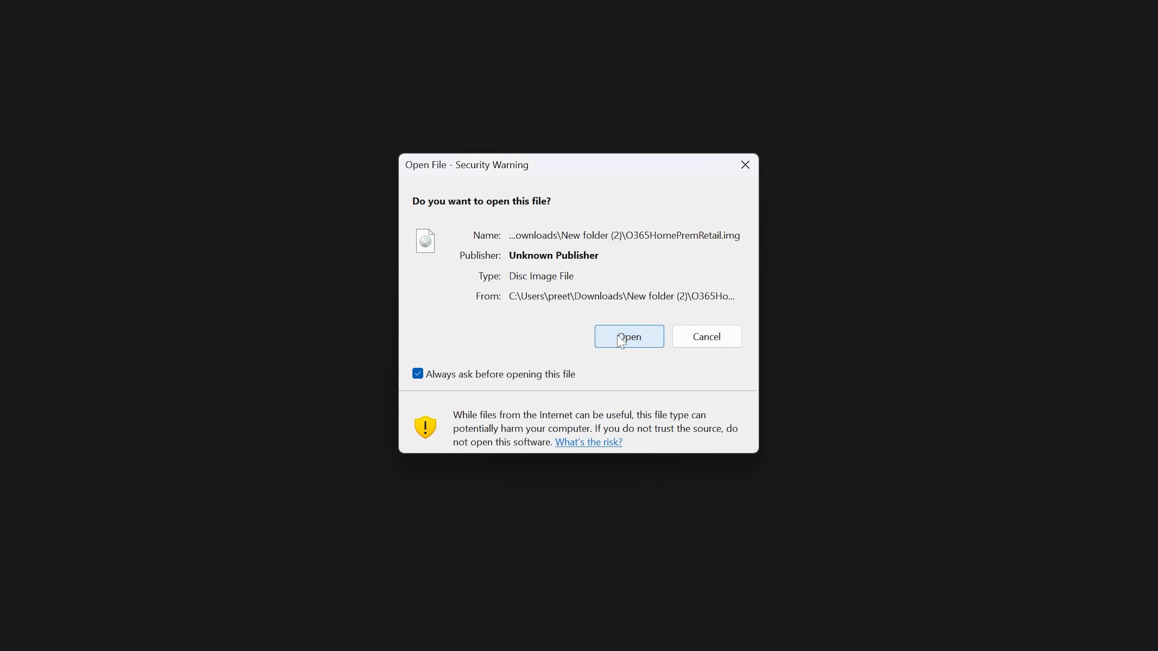
click(629, 336)
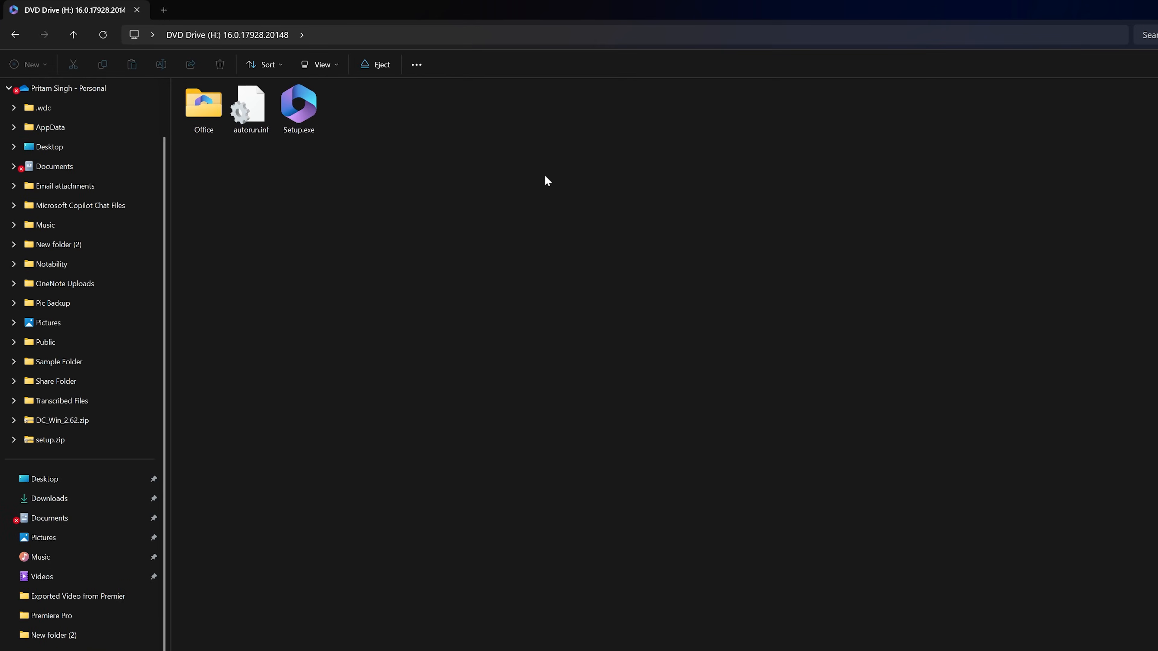
click(306, 105)
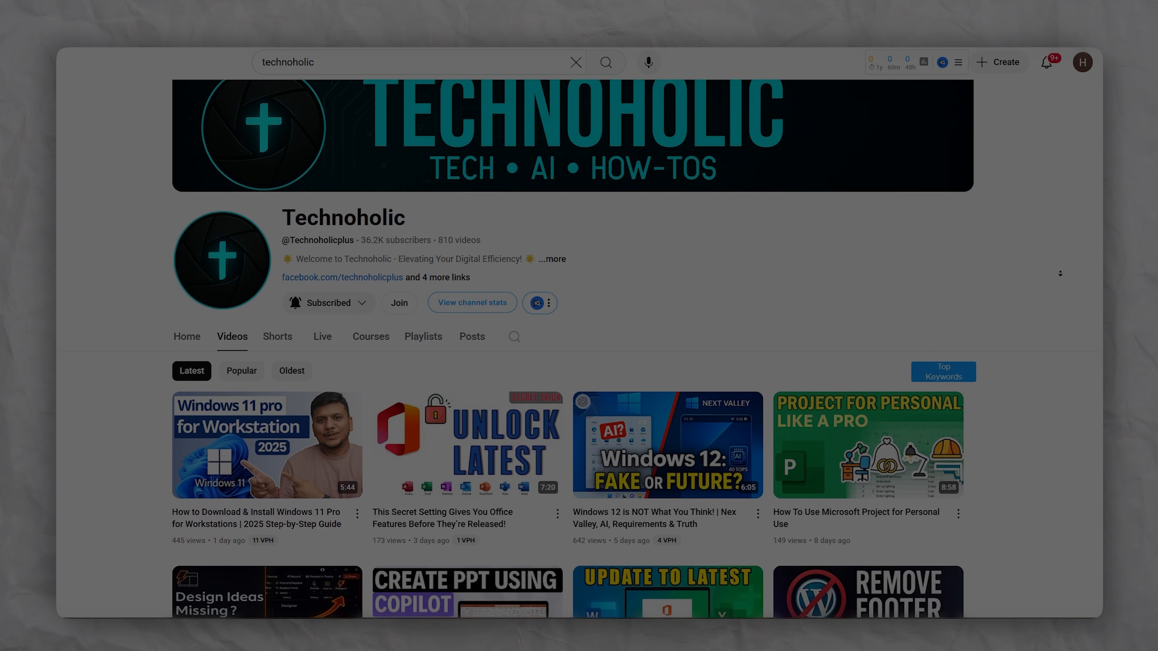
scroll(down, 3)
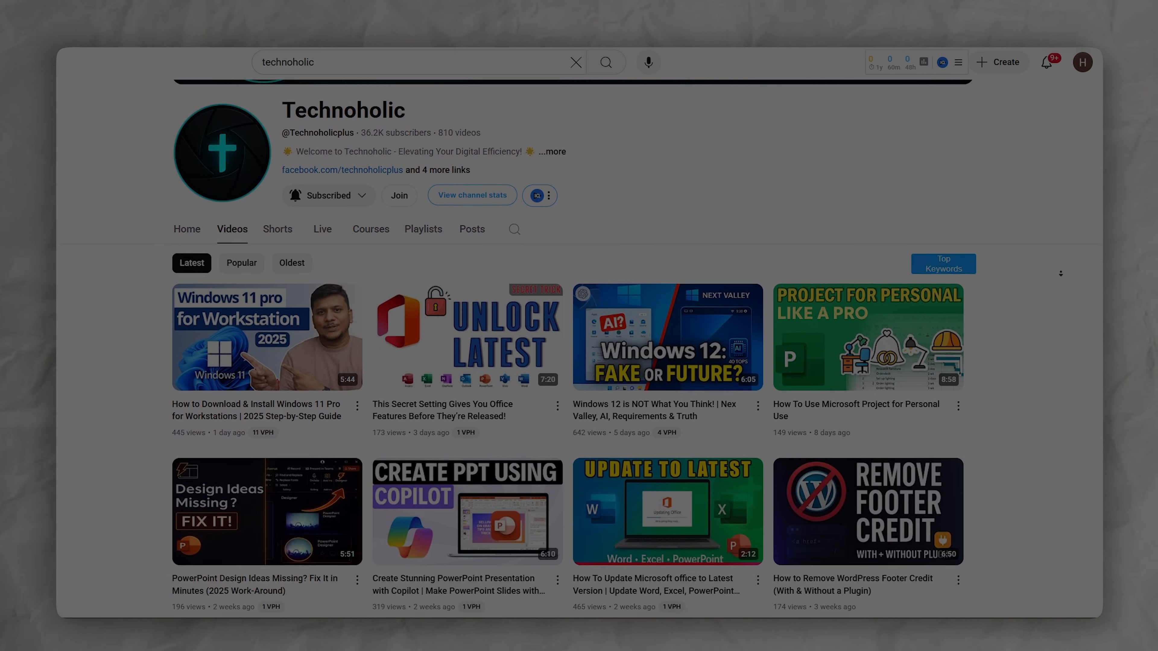
scroll(down, 3)
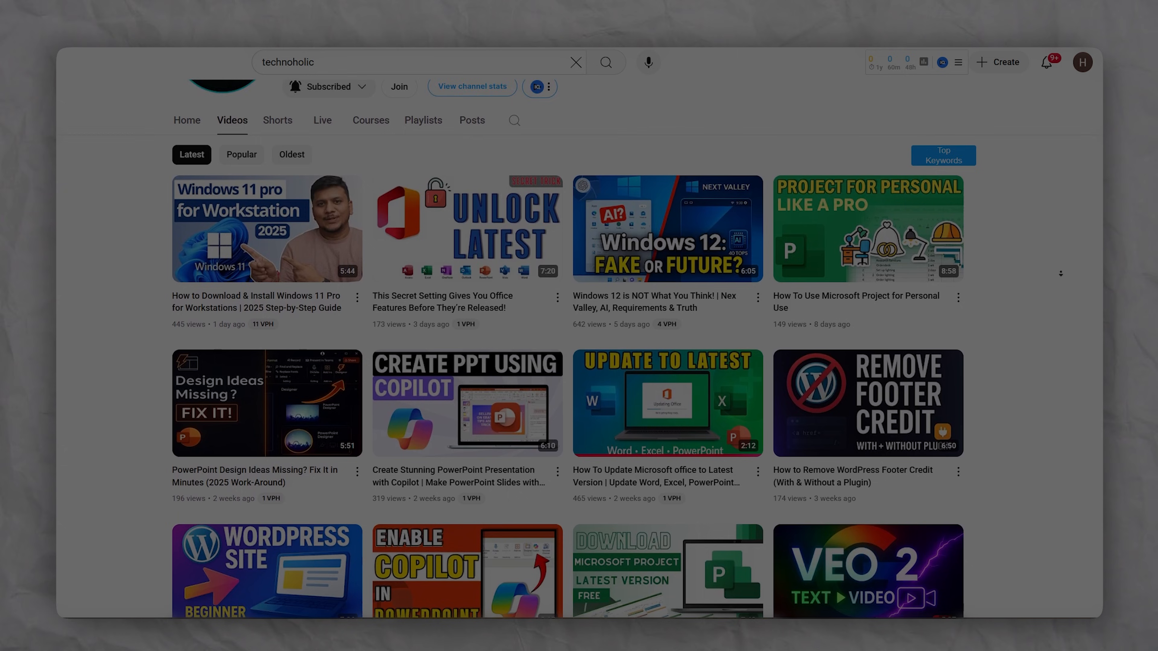
scroll(down, 3)
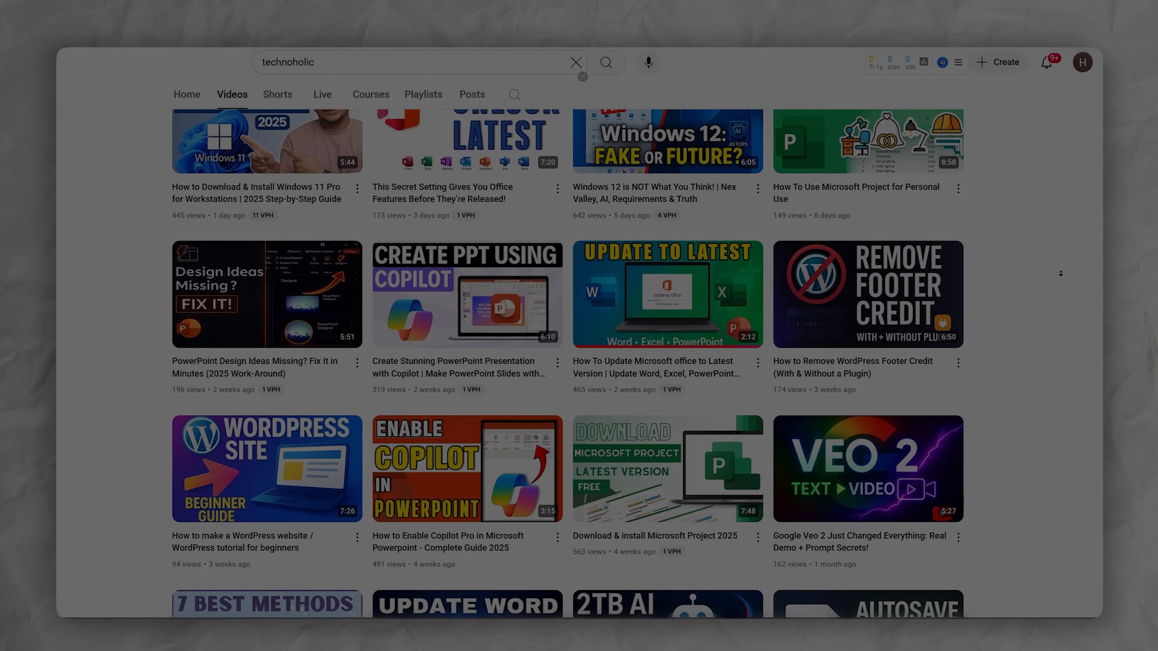
scroll(down, 3)
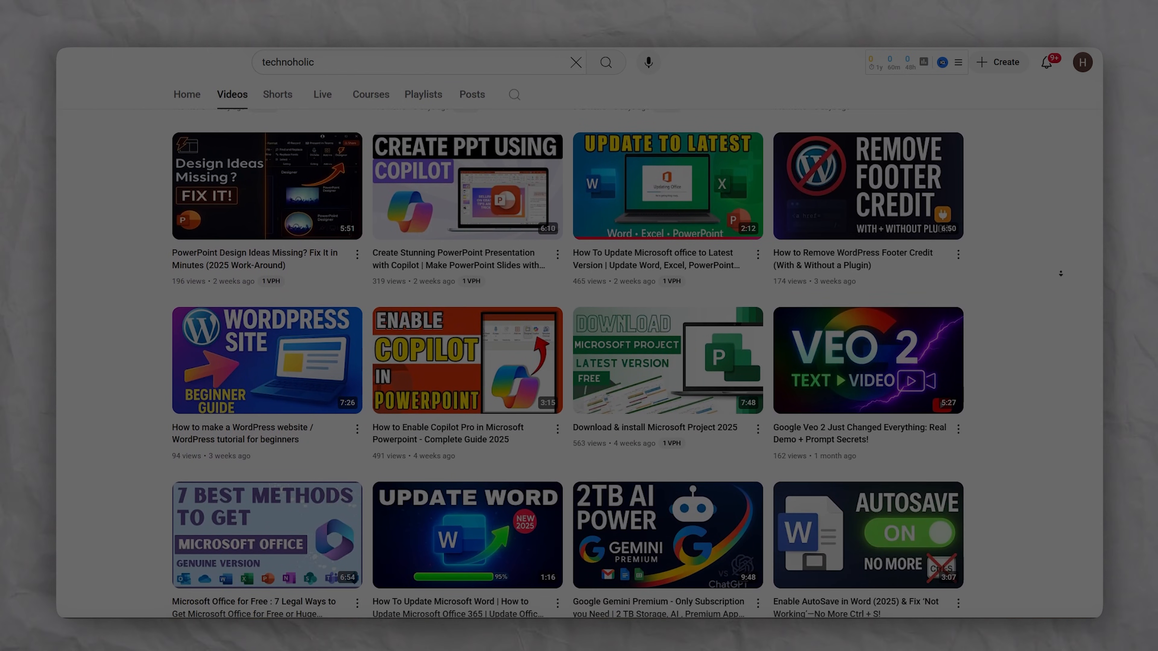